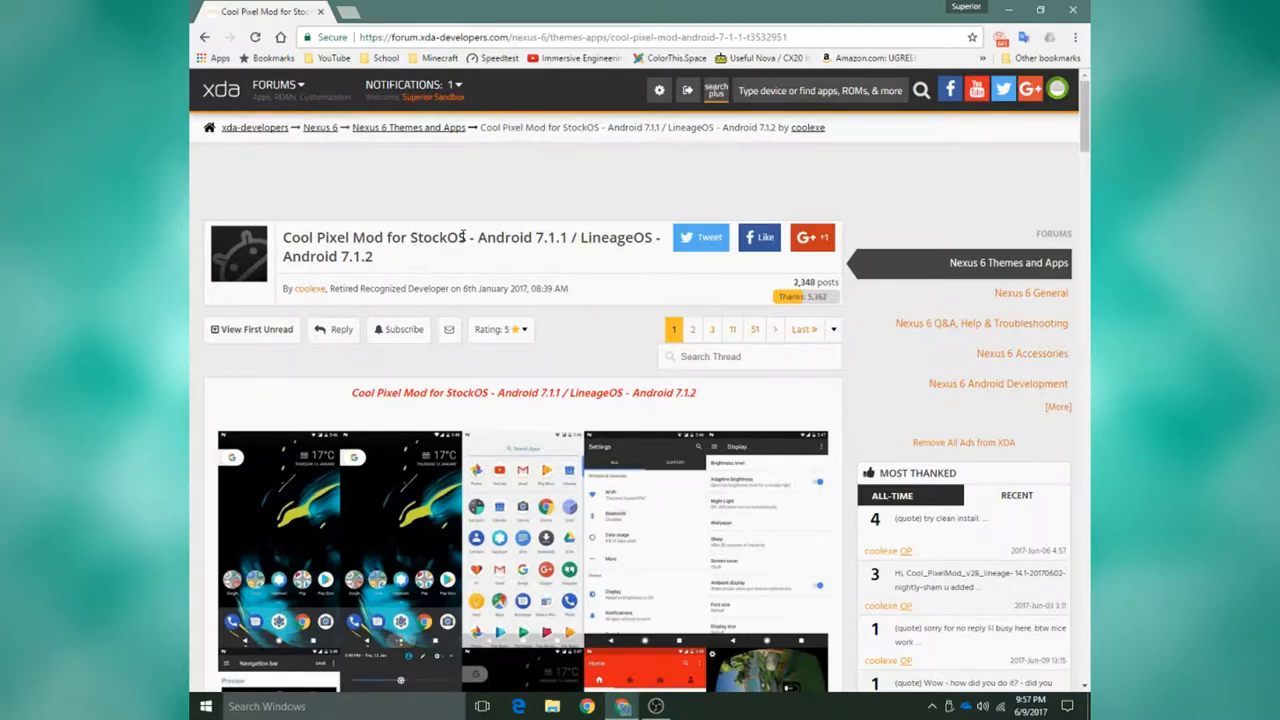
pyautogui.moveTo(577, 248)
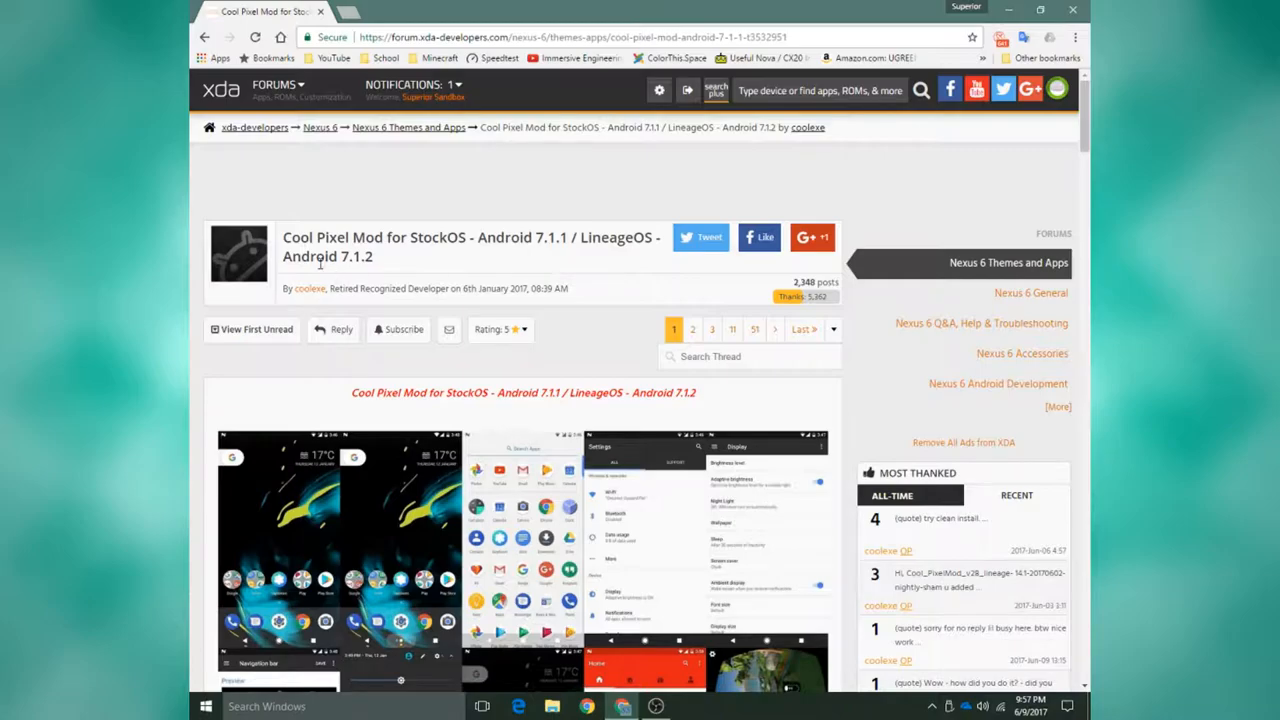
# - Scroll past the mod's features, requirements and thanks to reach the Download links
pyautogui.scroll(-3)
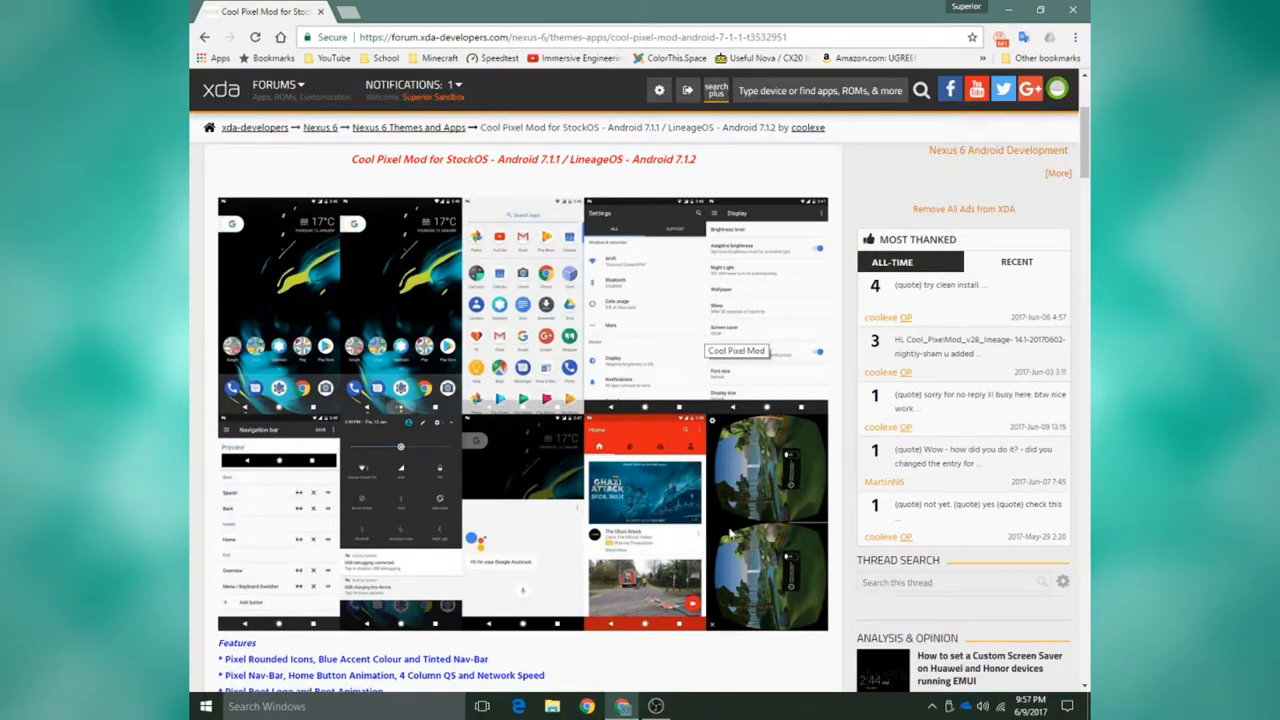
pyautogui.scroll(-3)
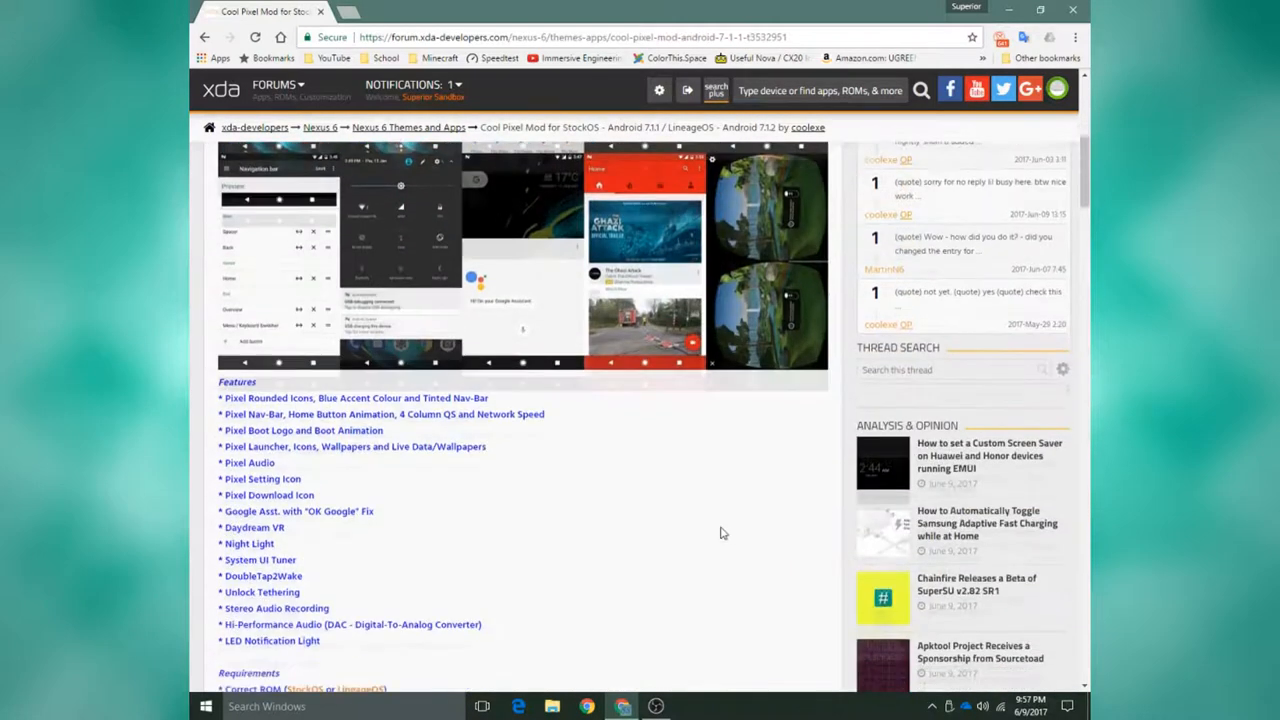
pyautogui.scroll(-3)
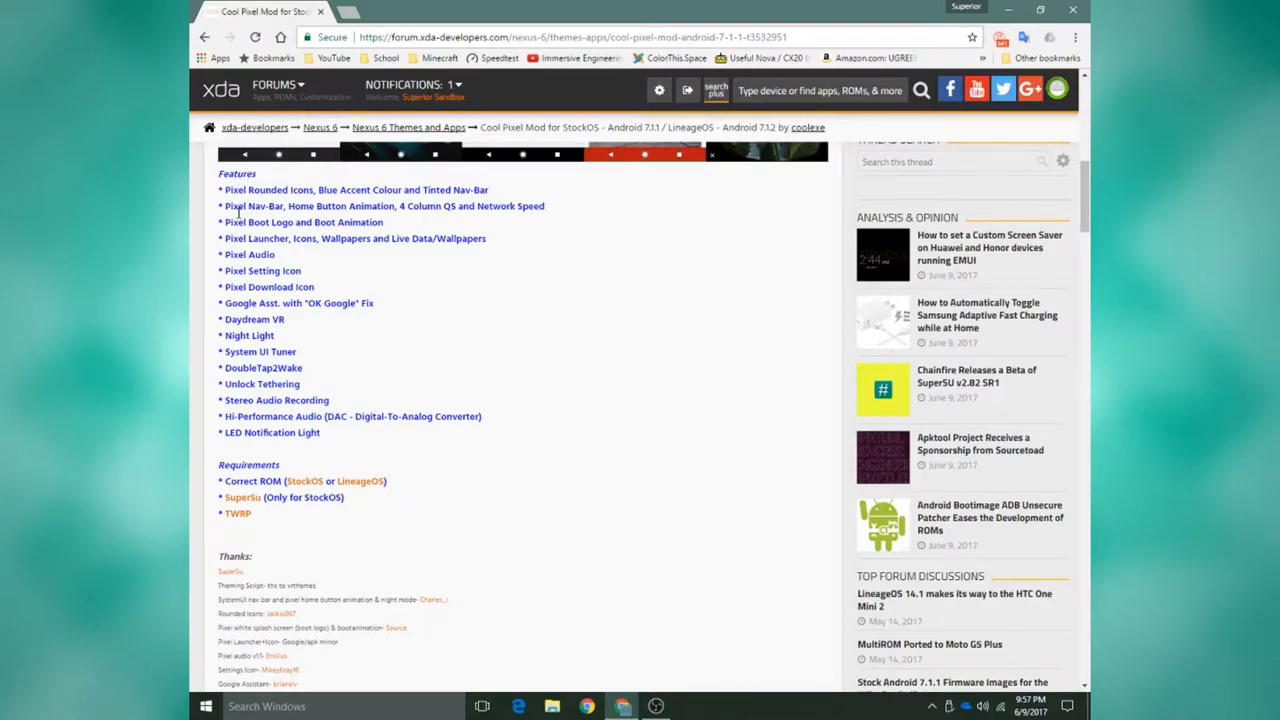
pyautogui.scroll(-3)
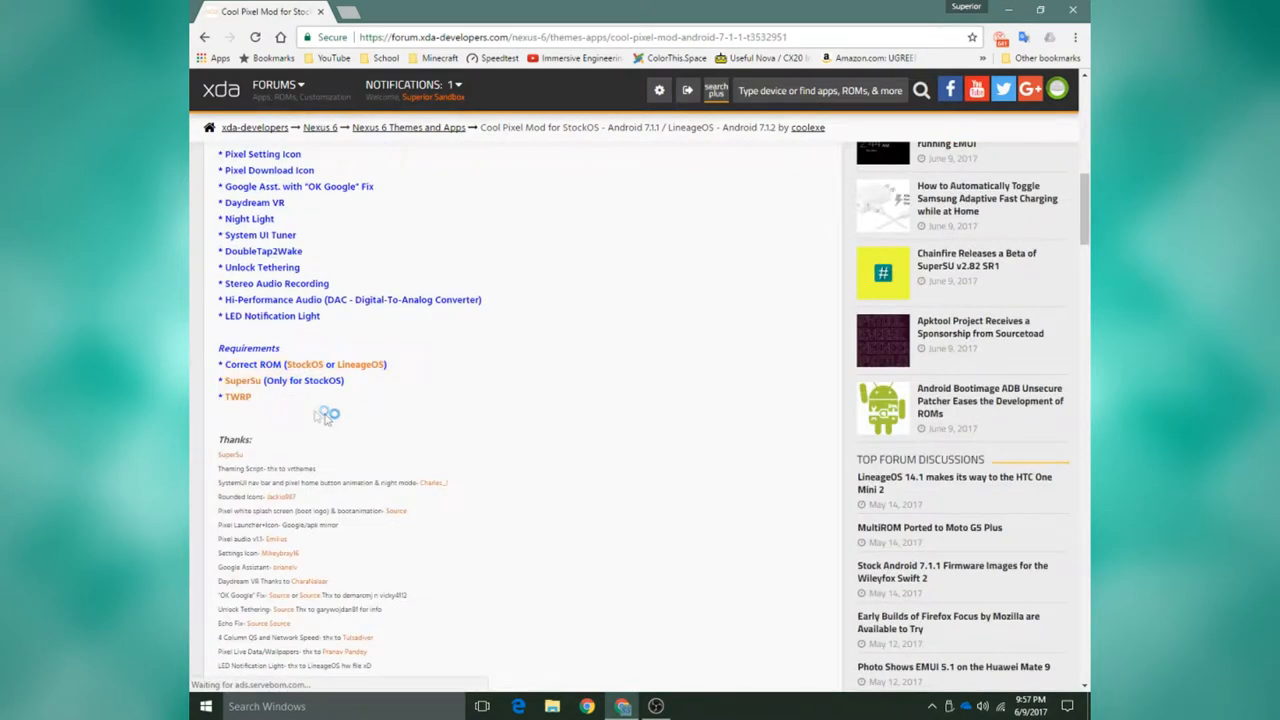
pyautogui.scroll(-3)
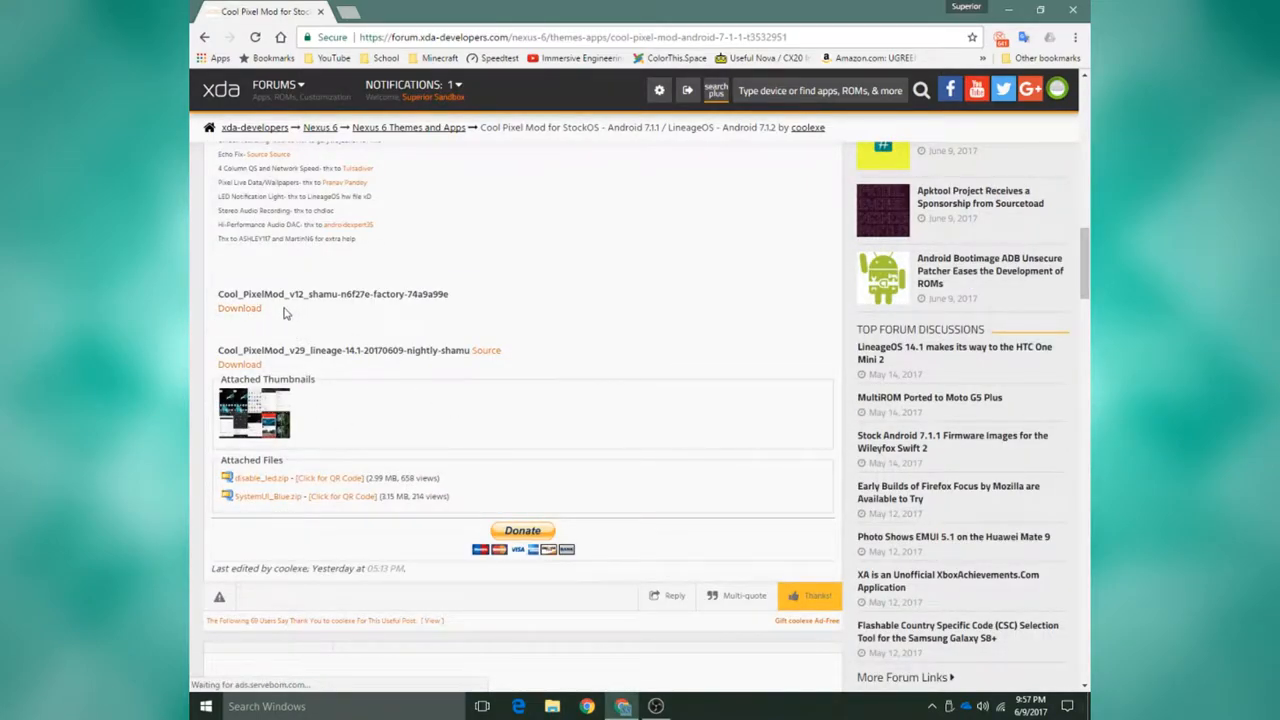
pyautogui.moveTo(318, 315)
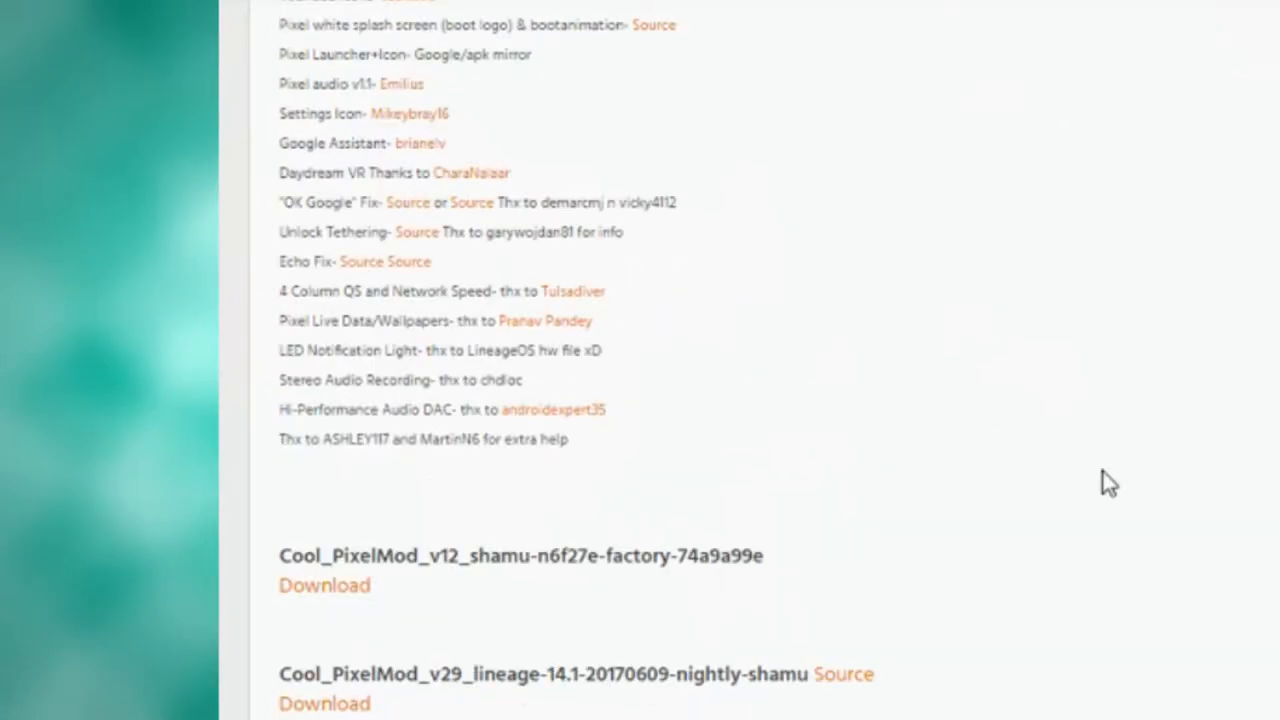
pyautogui.moveTo(586, 623)
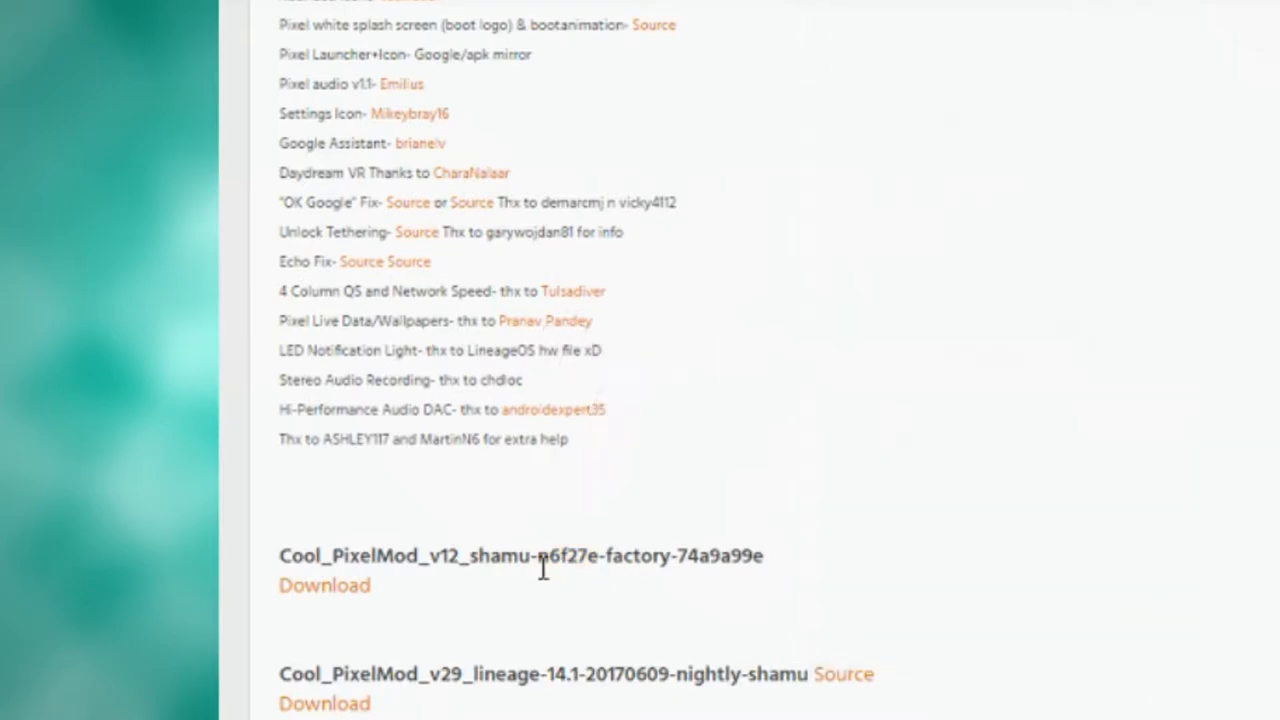
pyautogui.doubleClick(572, 556)
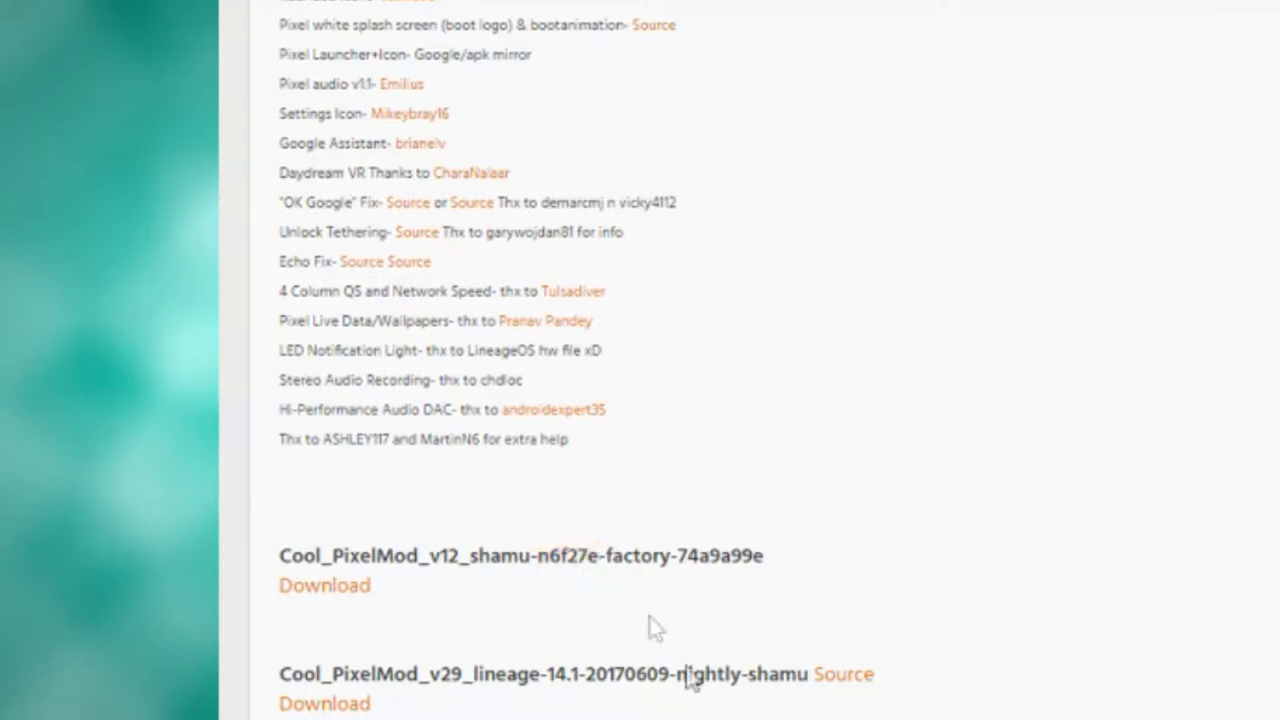
# - Highlight the Cool_PixelMod_v29_lineage-14.1-20170609-nightly-shamu build in the downloads section
pyautogui.scroll(-3)
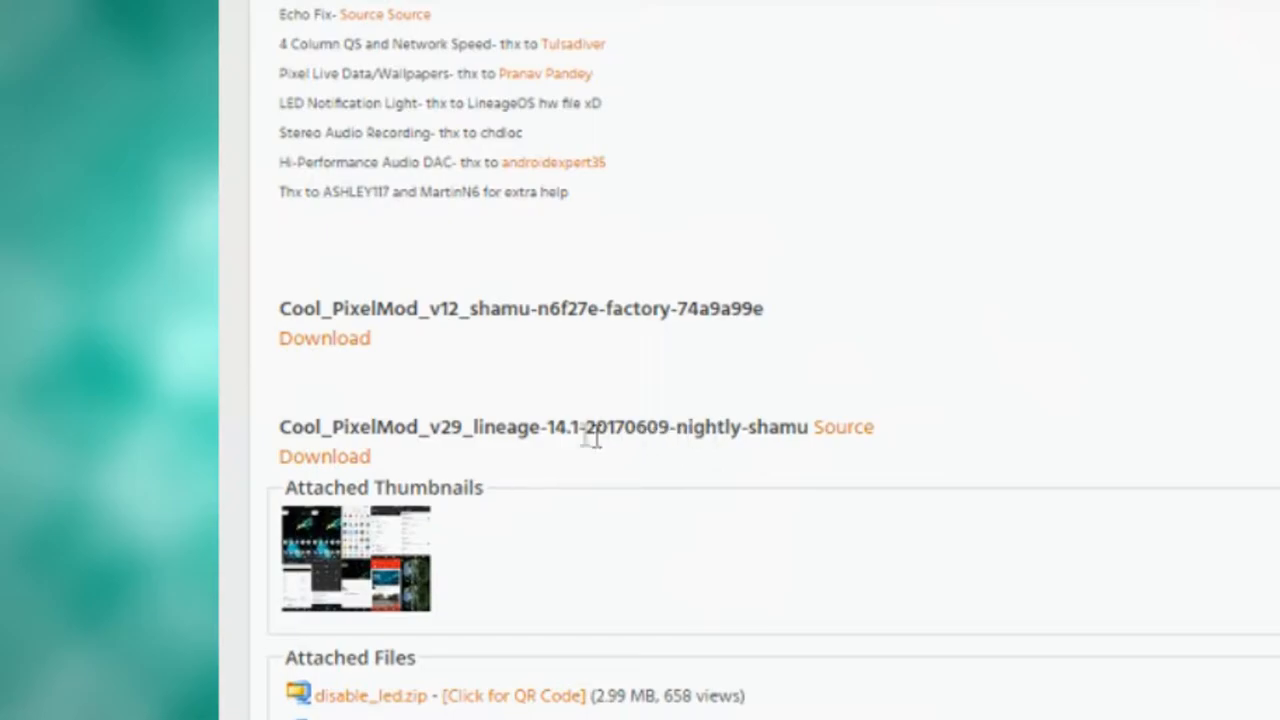
pyautogui.doubleClick(630, 427)
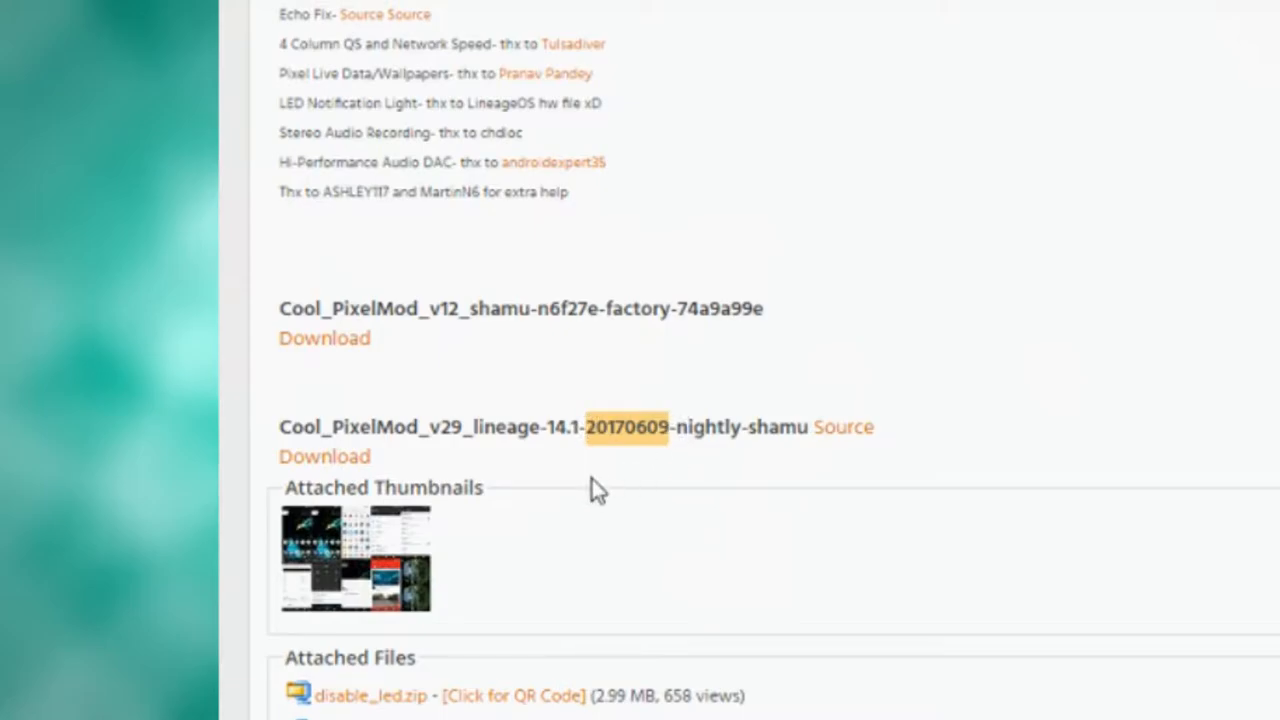
pyautogui.moveTo(613, 488)
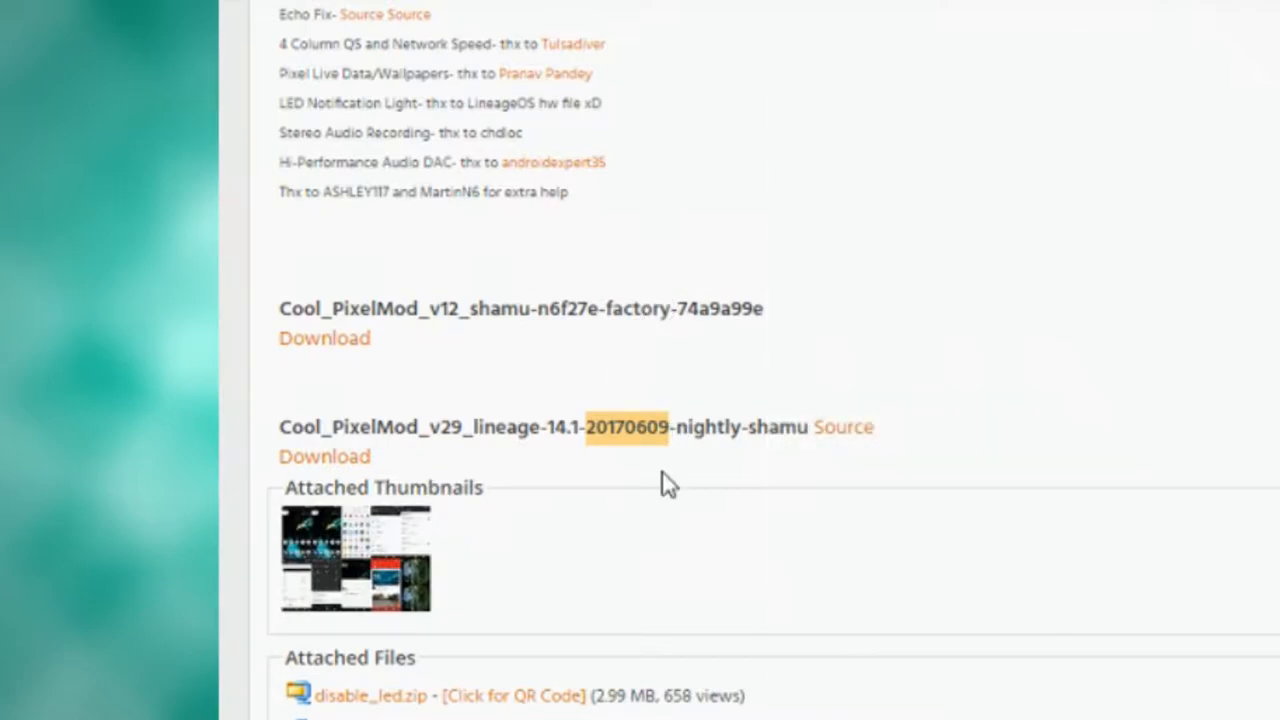
pyautogui.moveTo(324, 458)
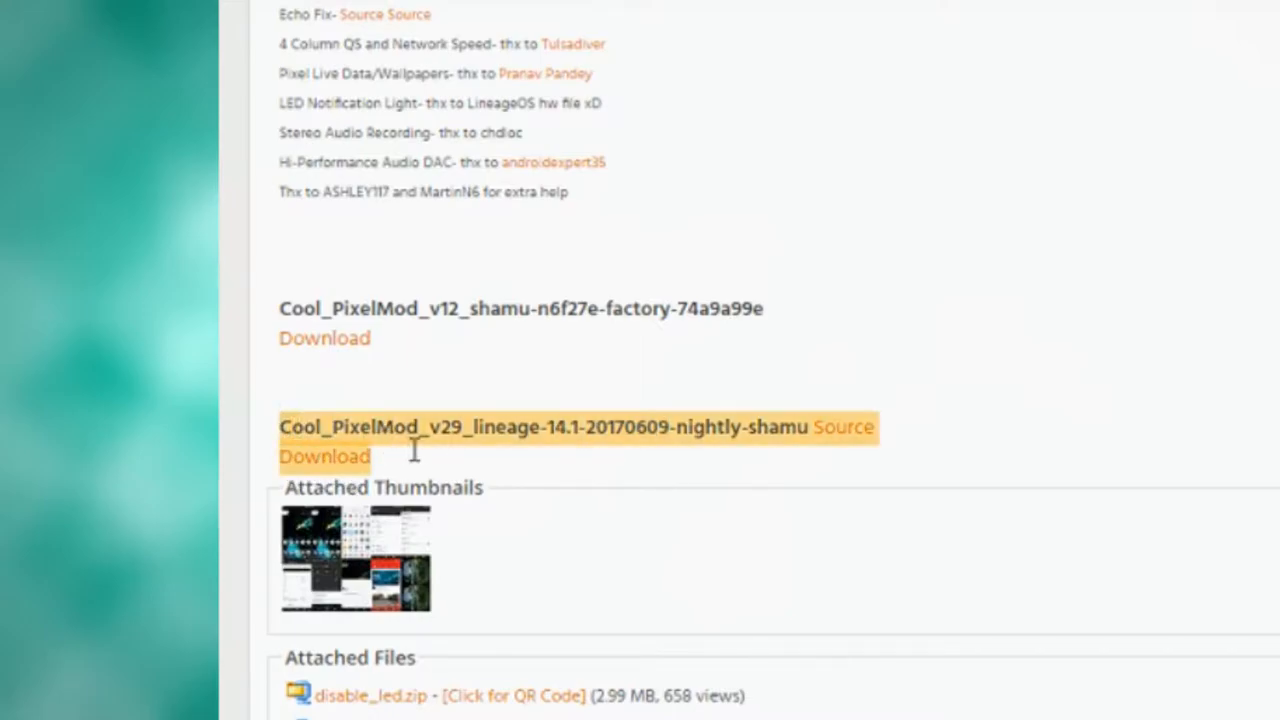
# - Download the v29 nightly zip from AndroidFileHost's primary mirror
pyautogui.click(323, 456)
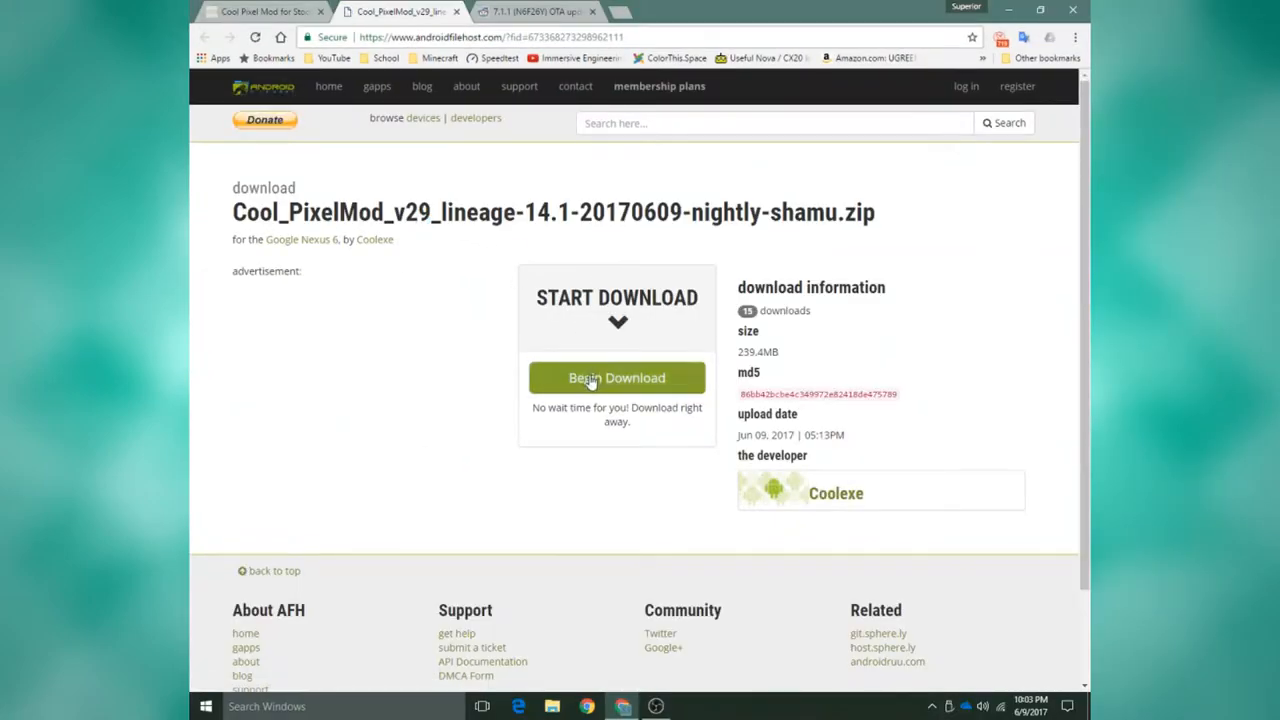
pyautogui.click(617, 377)
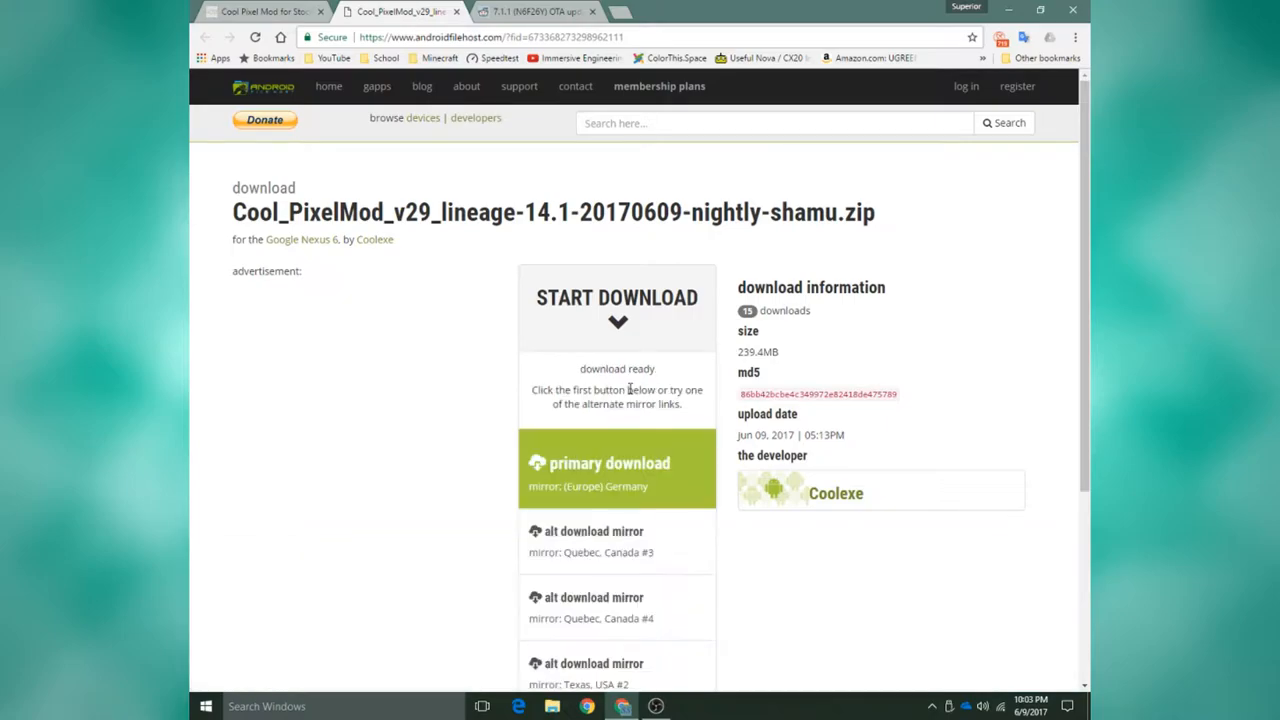
pyautogui.moveTo(597, 470)
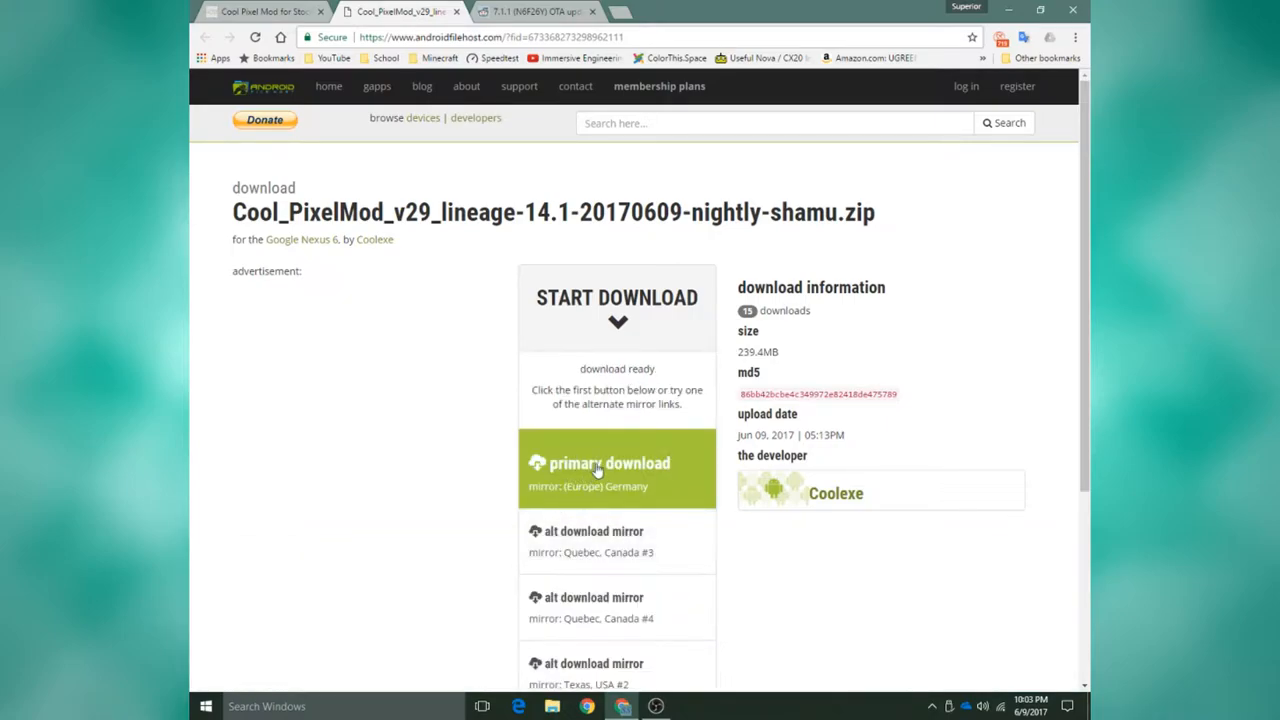
pyautogui.click(609, 463)
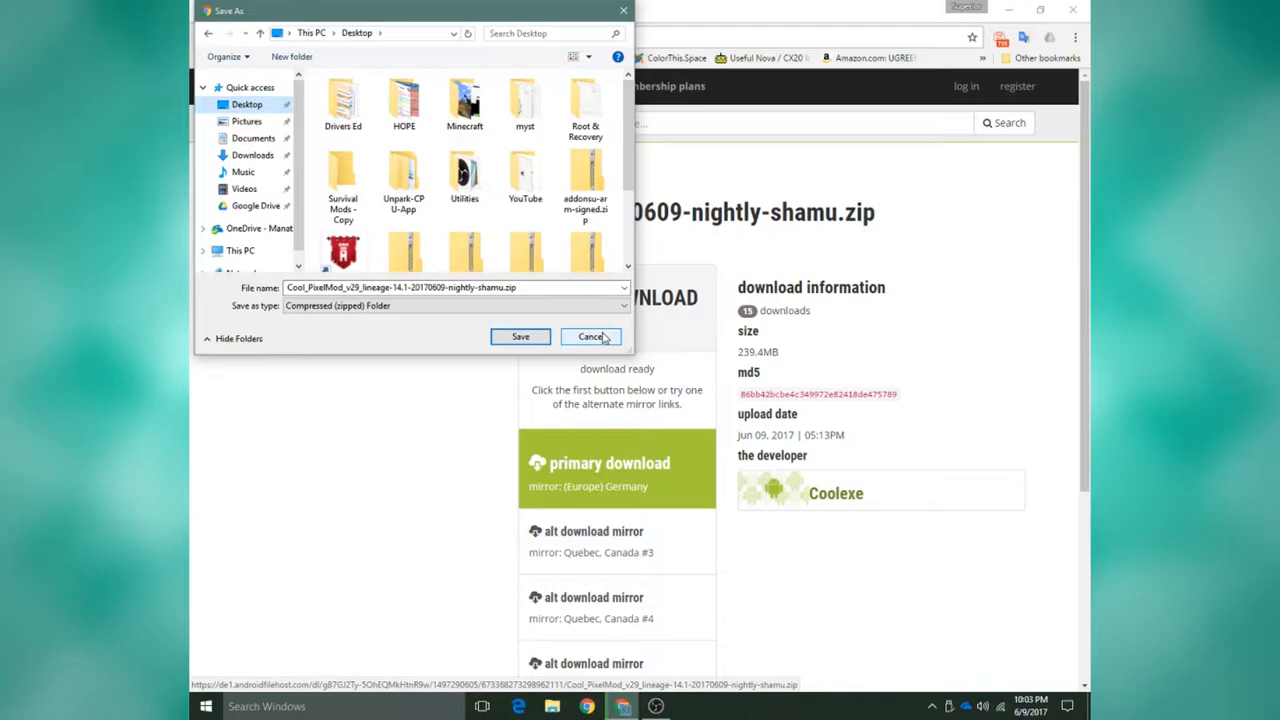
pyautogui.moveTo(618, 343)
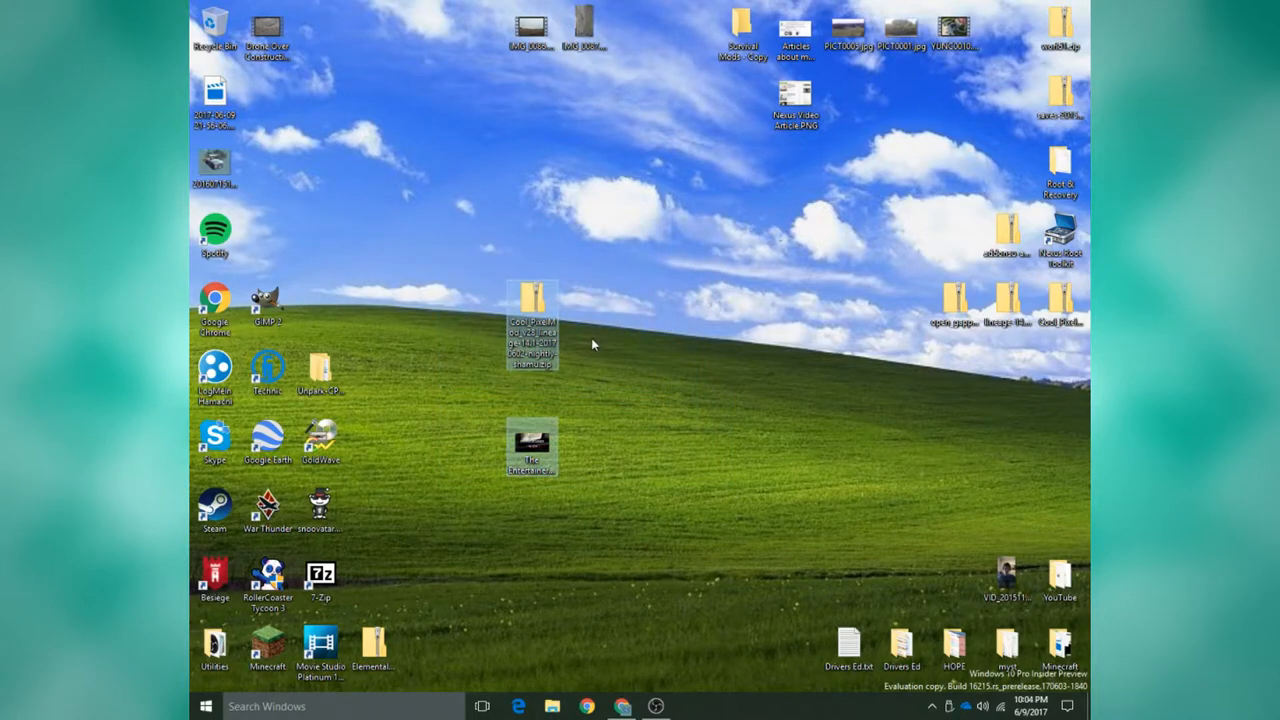
pyautogui.moveTo(843, 350)
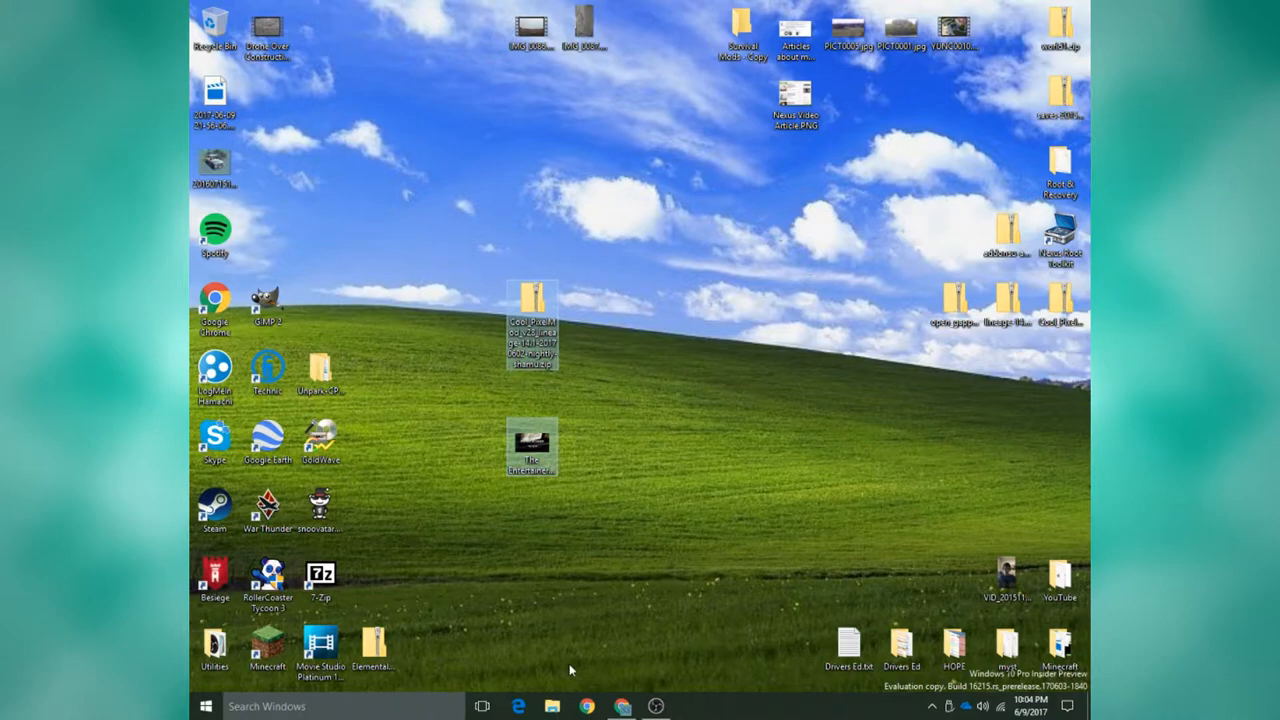
# - Open File Explorer from the desktop holding the downloaded v29 zip
pyautogui.click(540, 702)
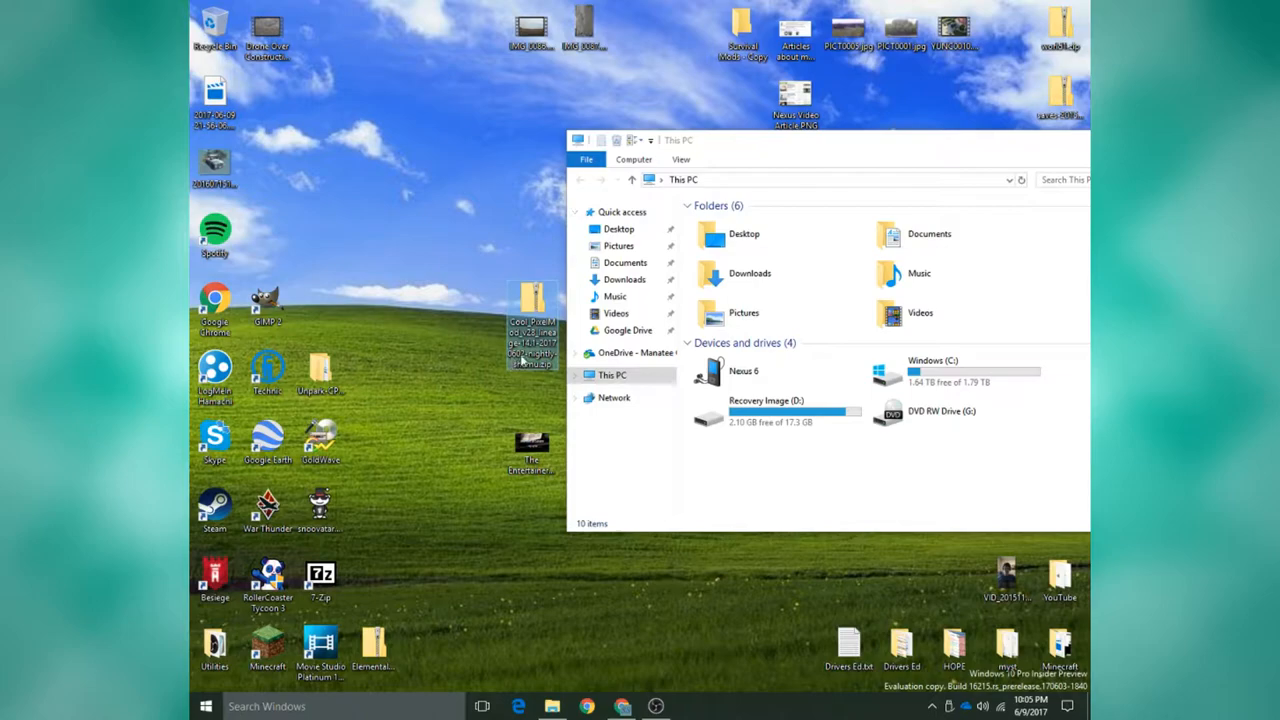
# - Refresh This PC and reopen Nexus 6 to list its internal shared storage
pyautogui.click(760, 375)
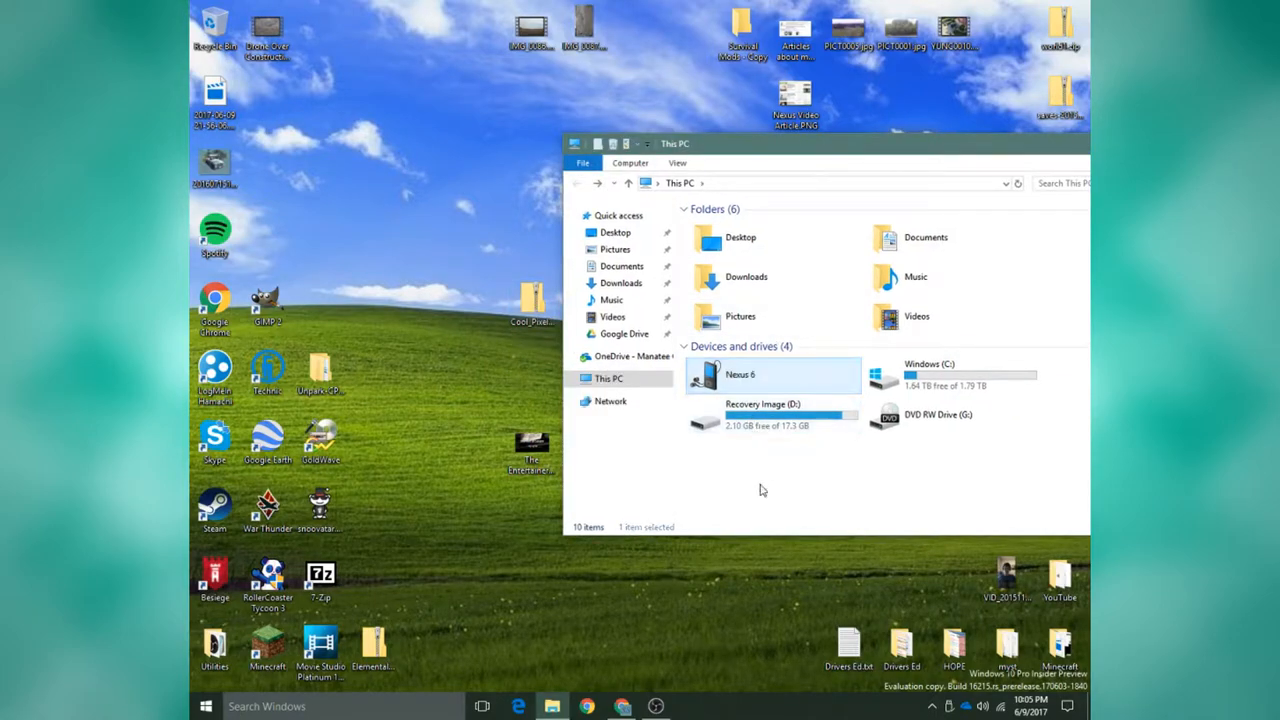
pyautogui.doubleClick(770, 374)
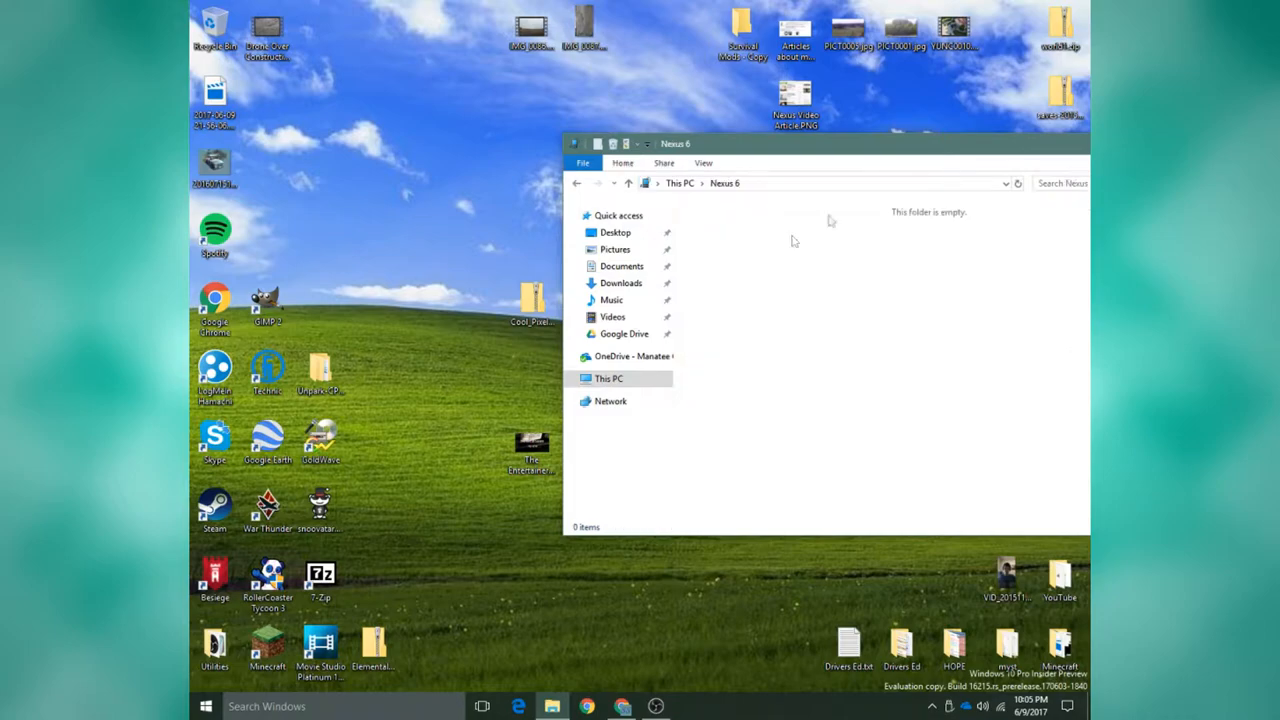
pyautogui.click(608, 378)
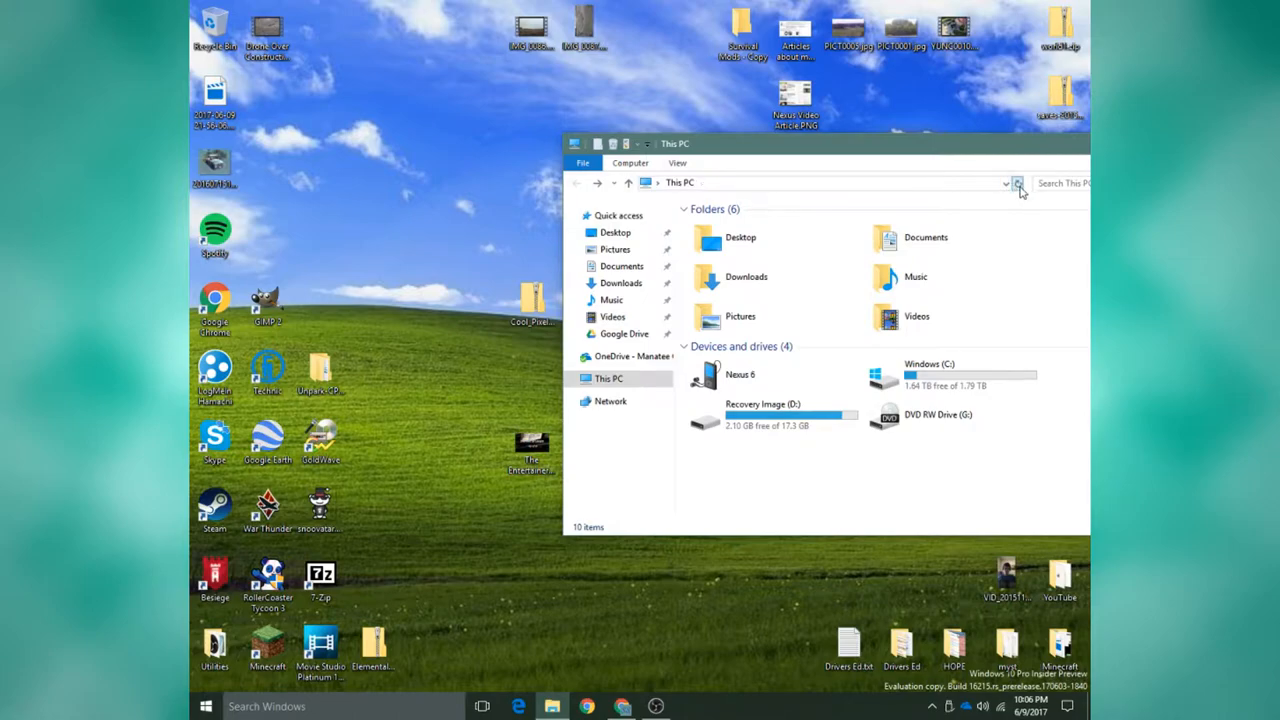
pyautogui.click(741, 374)
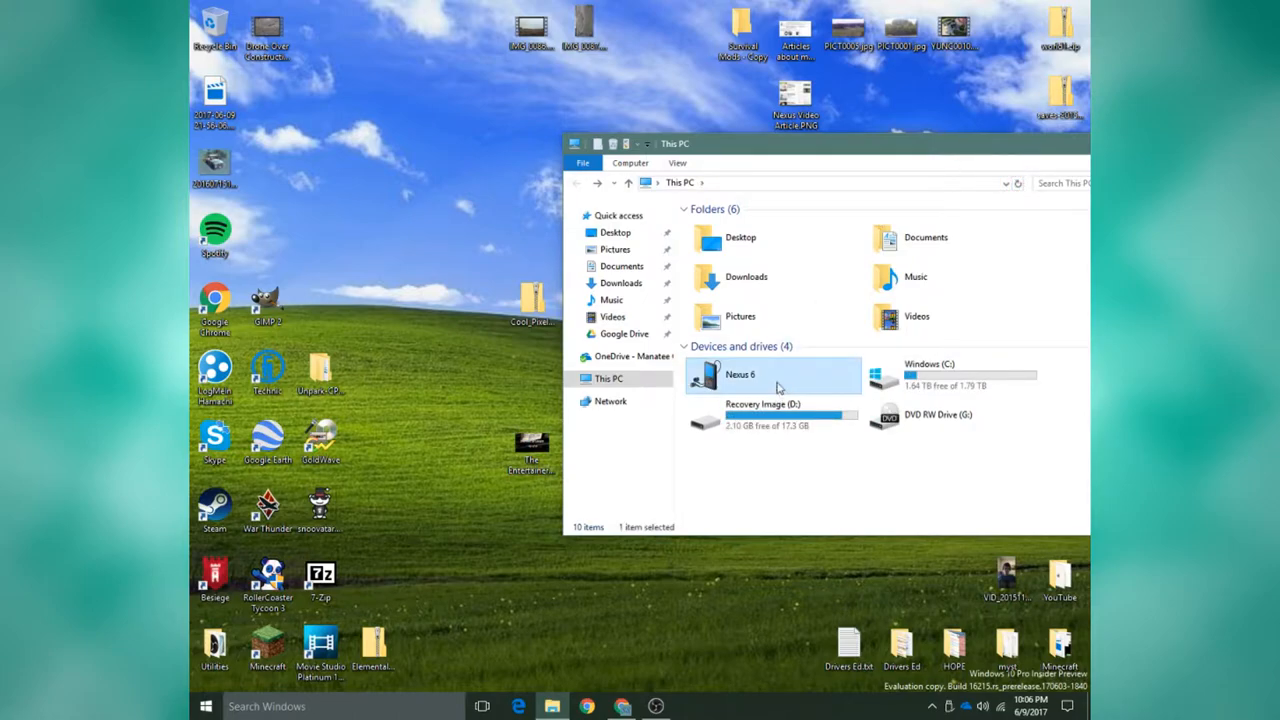
pyautogui.doubleClick(760, 374)
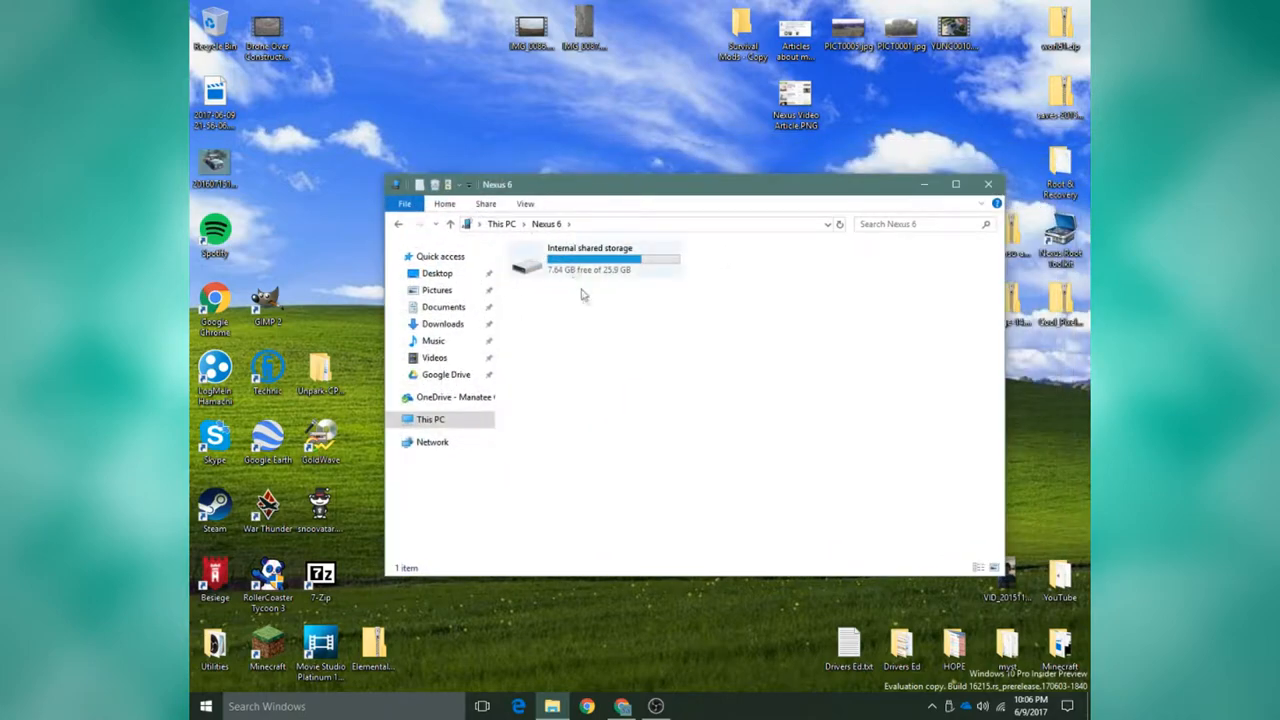
pyautogui.doubleClick(528, 262)
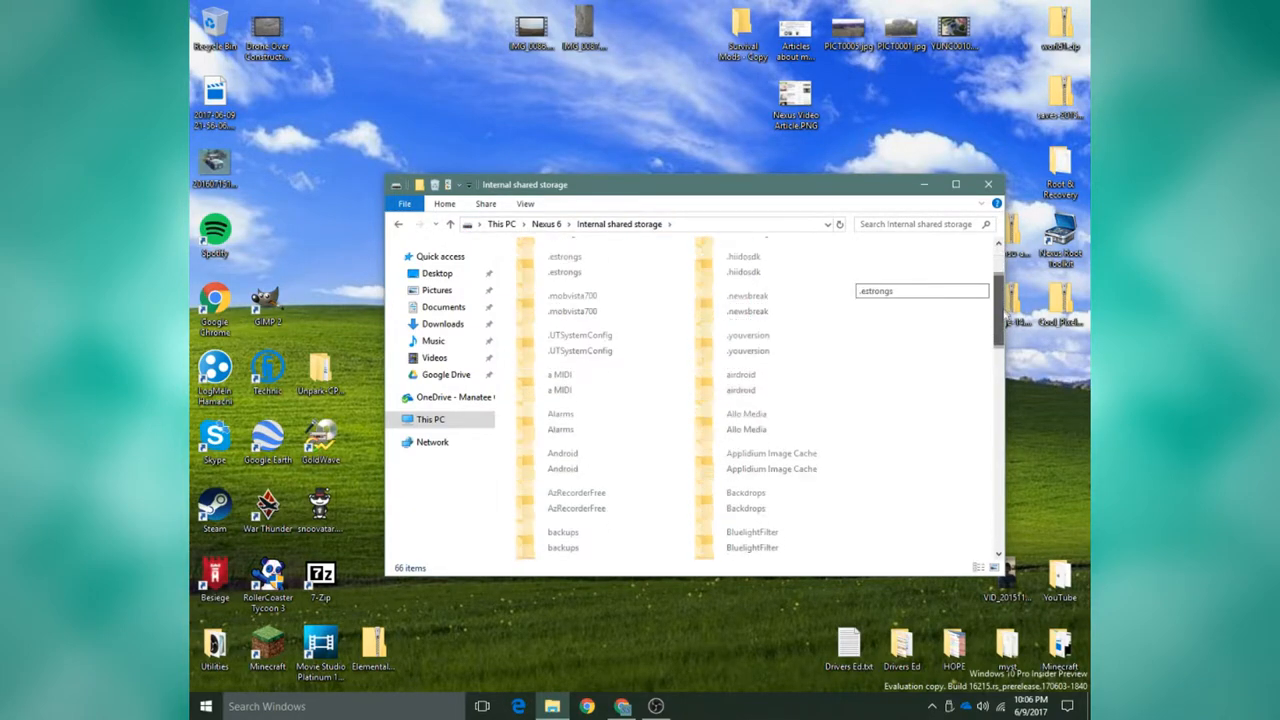
# - Scroll the phone's storage toward the Download folder
pyautogui.scroll(-3)
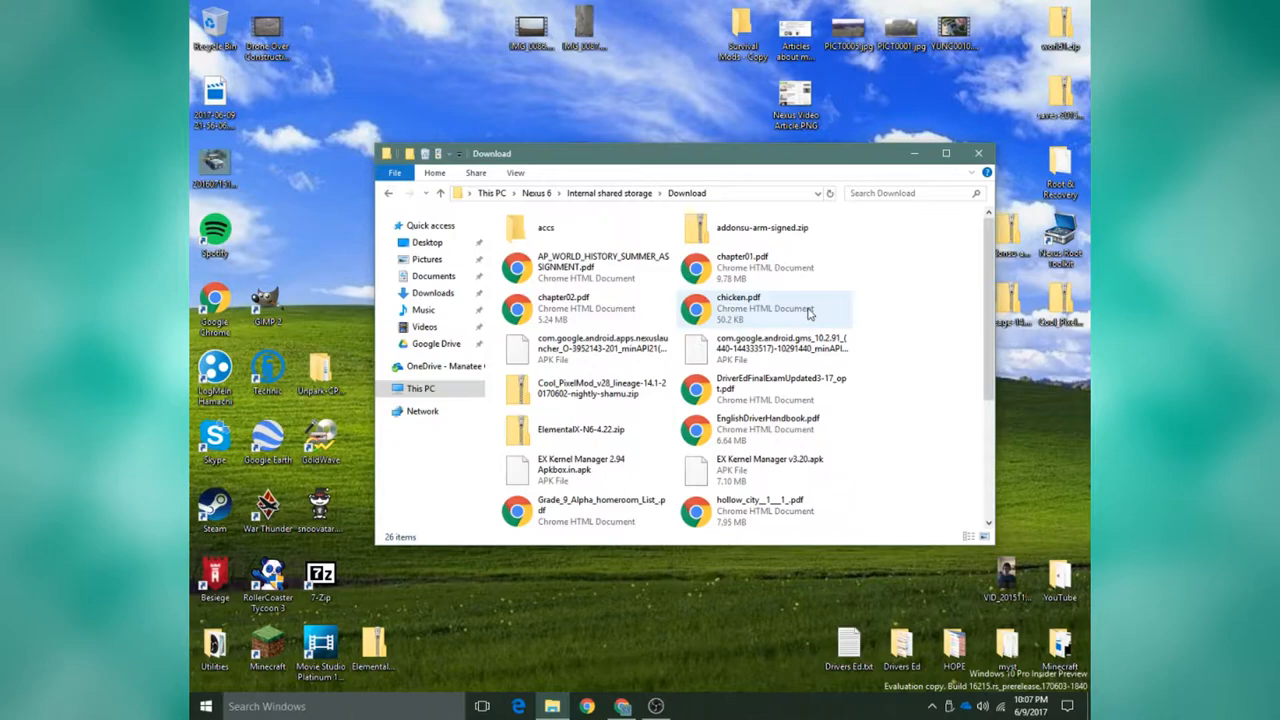
pyautogui.moveTo(615, 398)
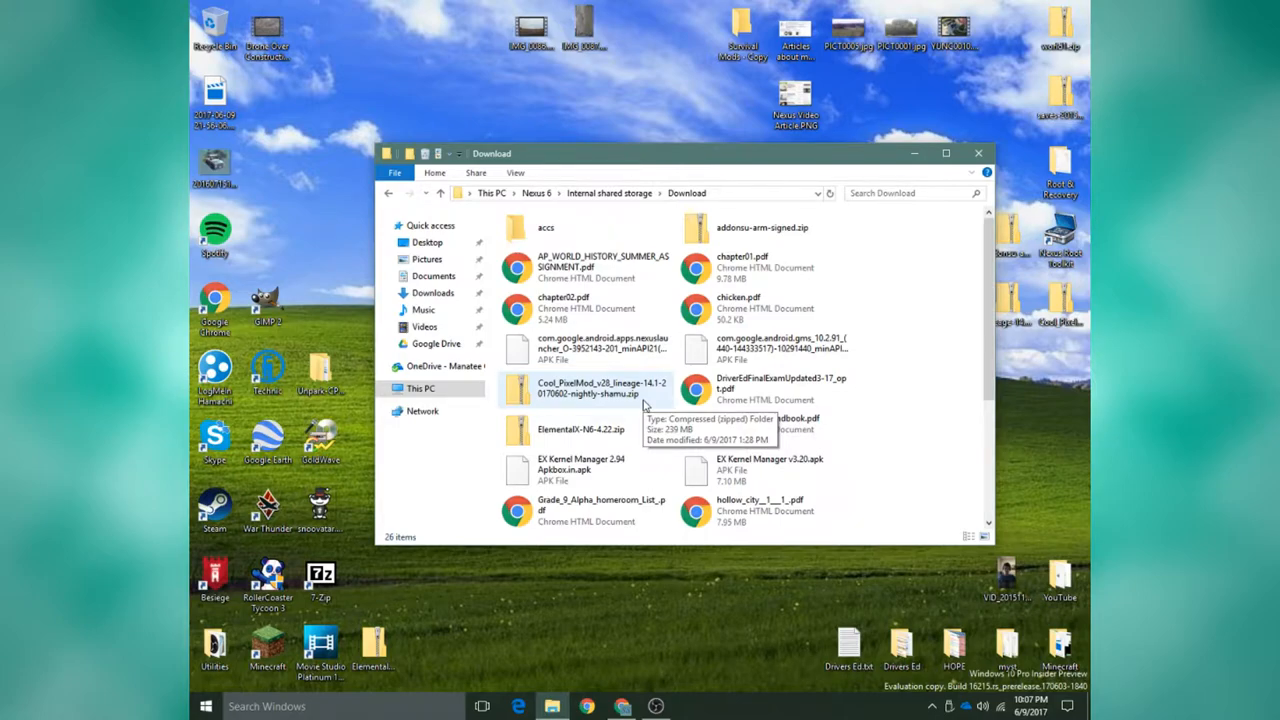
pyautogui.moveTo(978, 153)
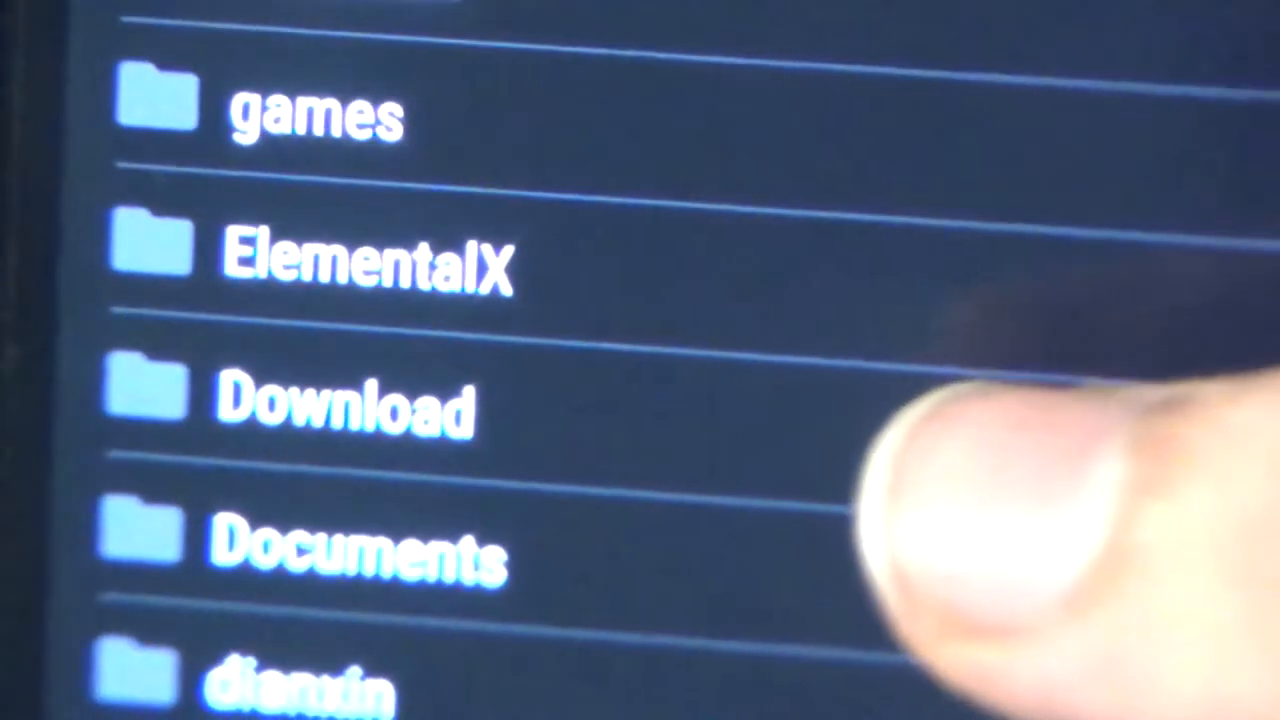
pyautogui.click(340, 405)
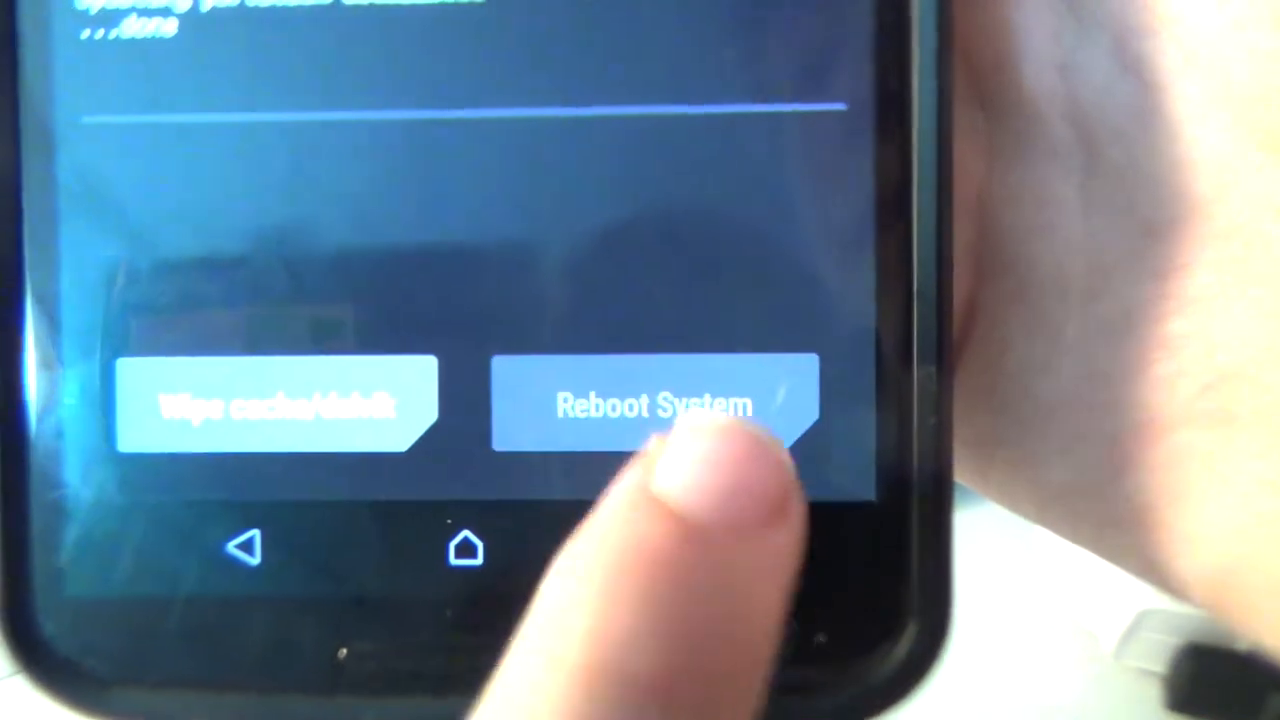
# - Tap Reboot System, bringing up the TWRP App install prompt
pyautogui.click(655, 405)
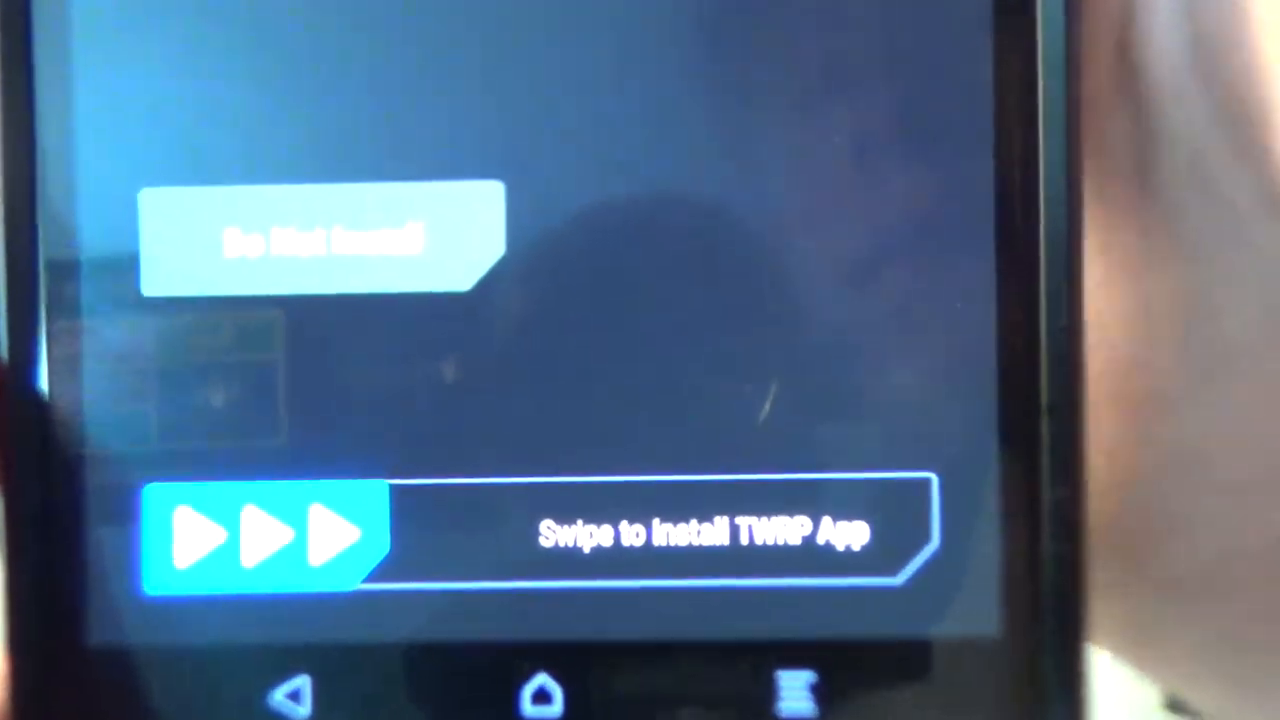